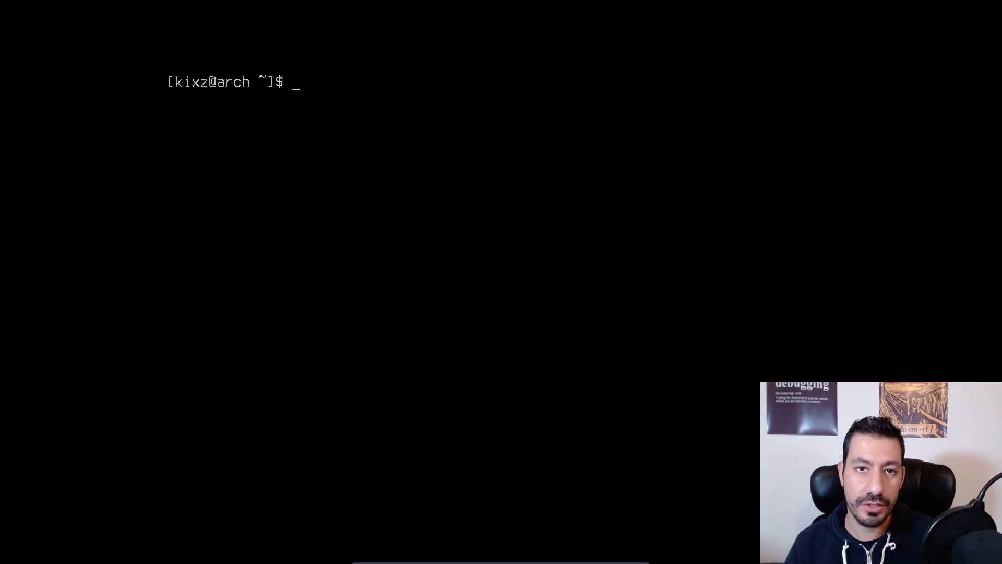
- Check the network with ip addr and a failing ping to google.com
text(ip)
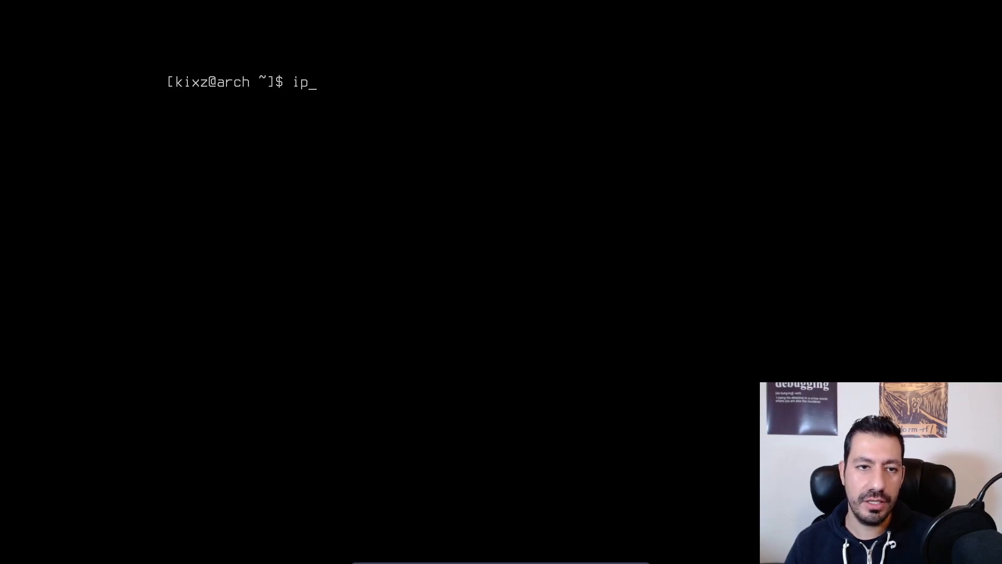
text(addr)
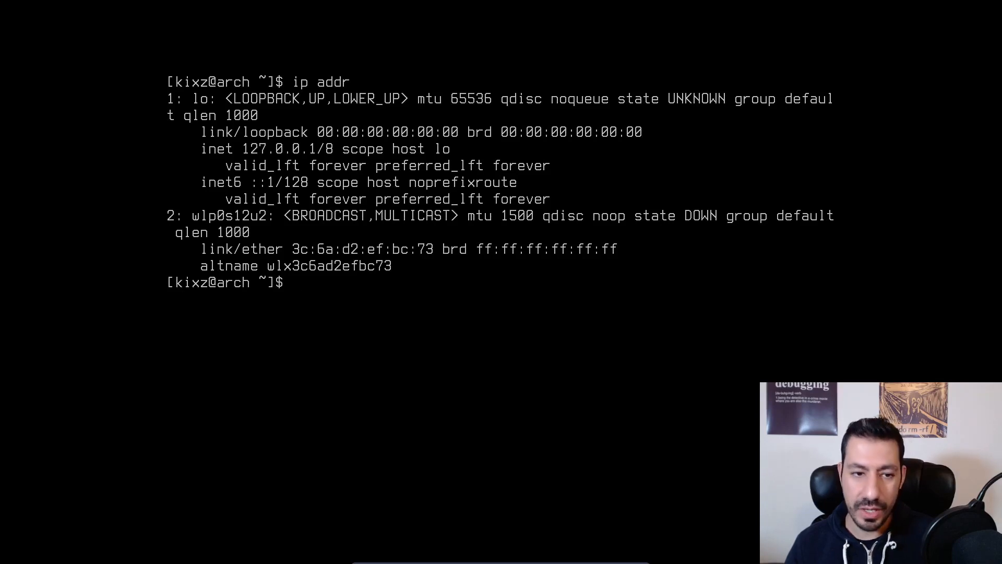
text(ping)
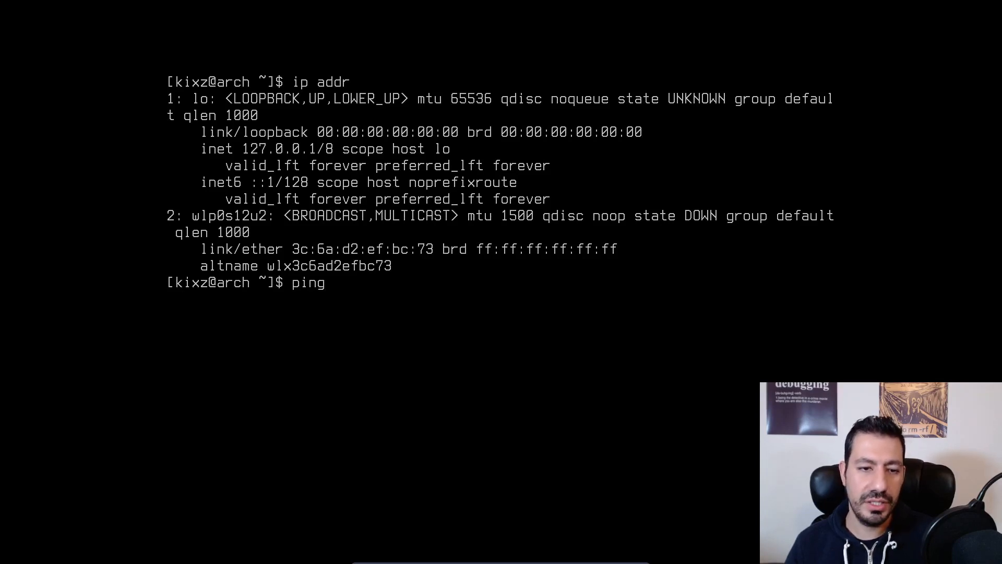
text(google.com)
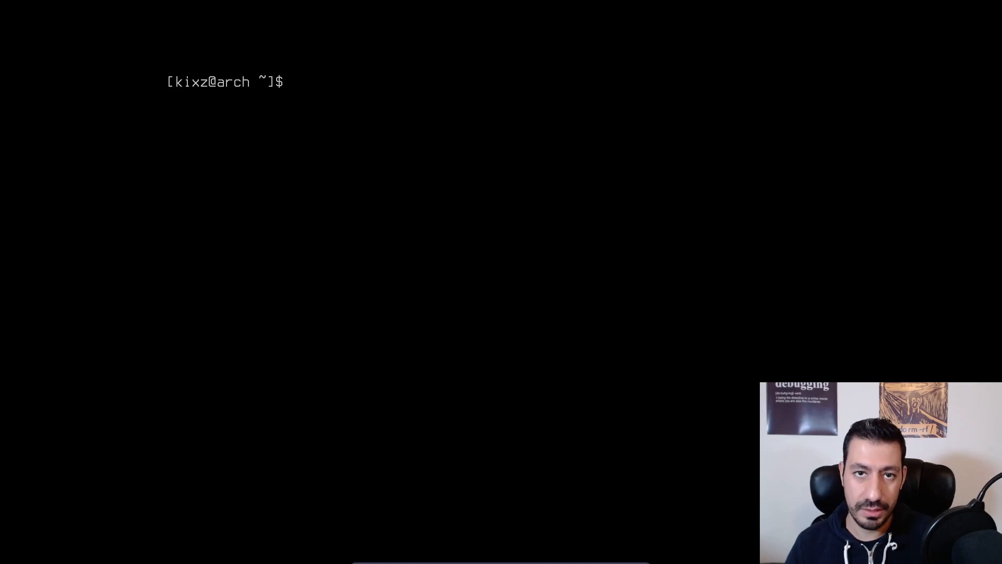
- Attempt sudo systemctl start NetworkManager, get 'unit not found', and reboot into the Arch ISO
text(sudo)
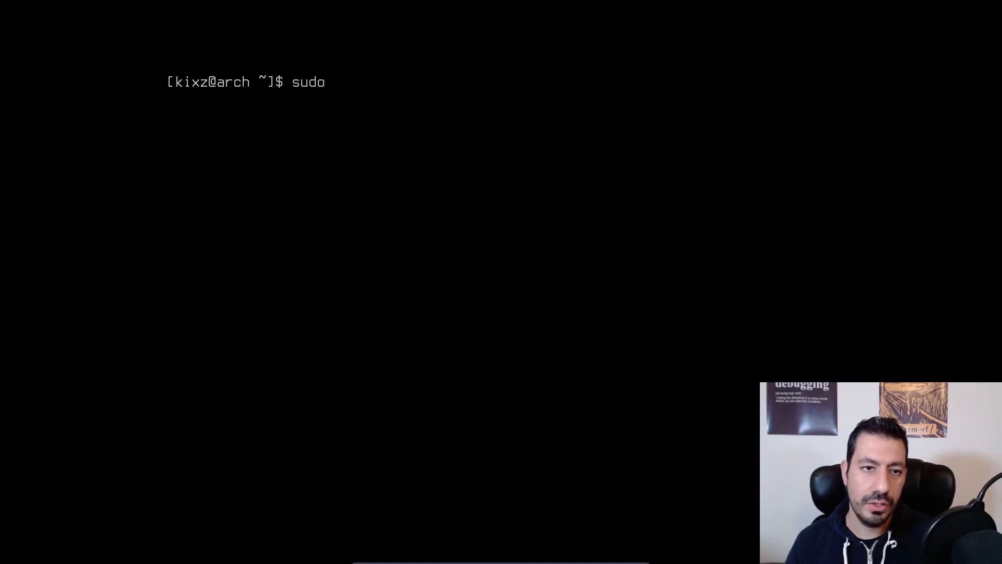
text(" ")
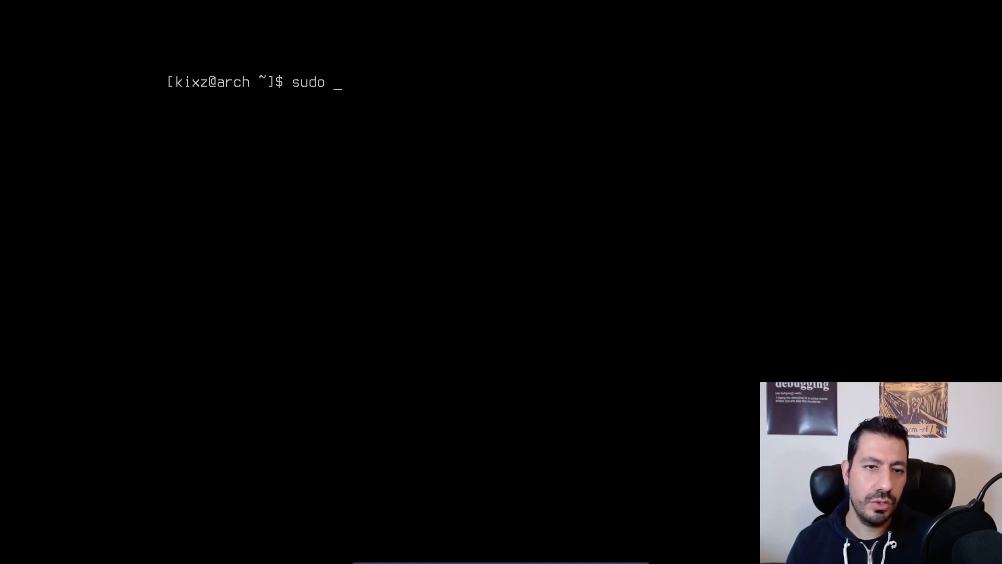
text(systemctl)
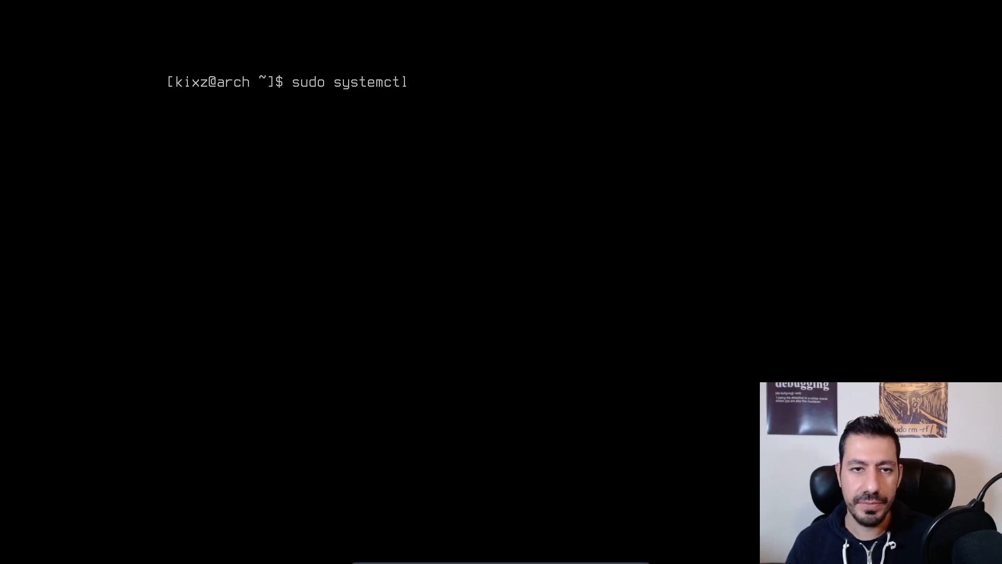
text(start Netw)
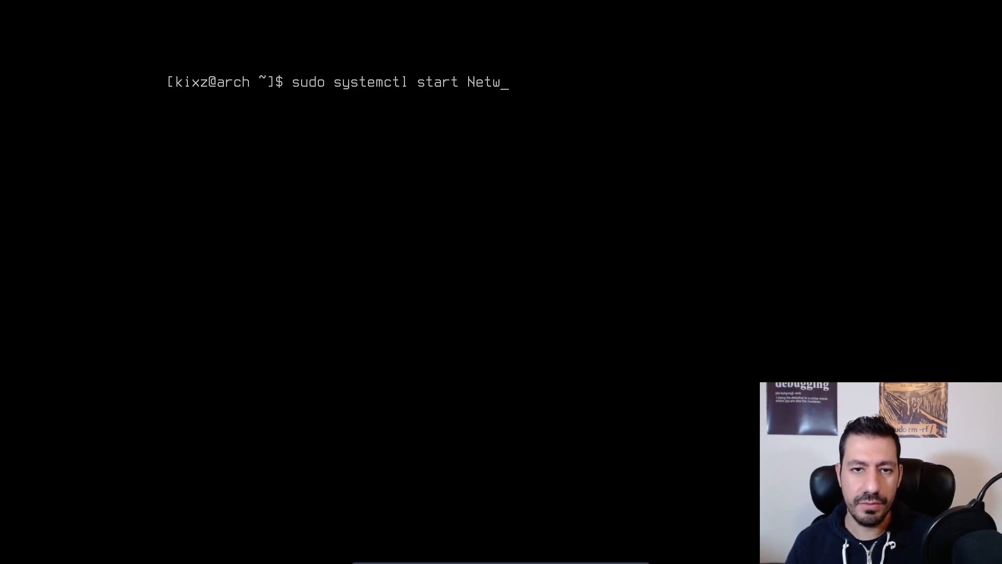
text(orkManager)
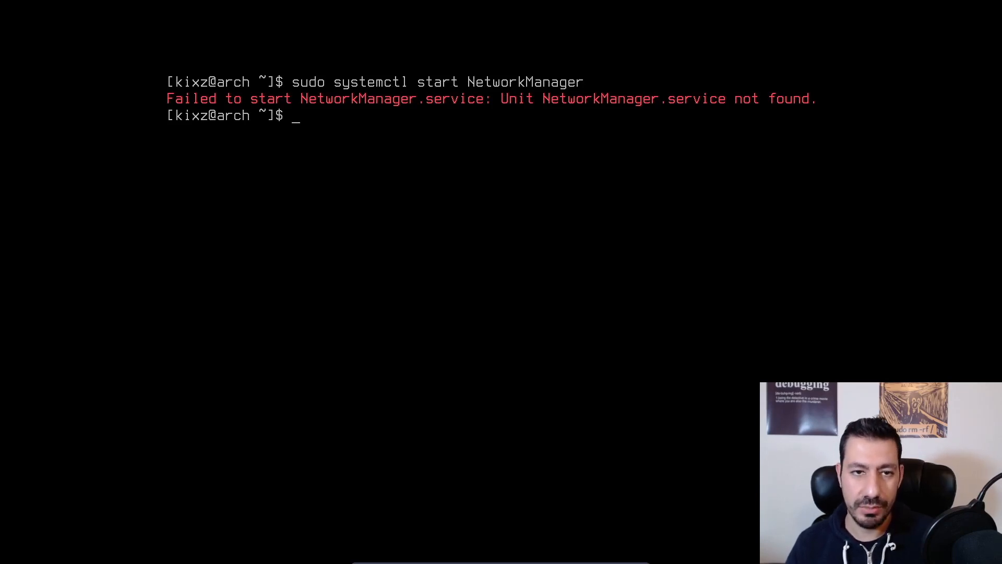
text(sudo)
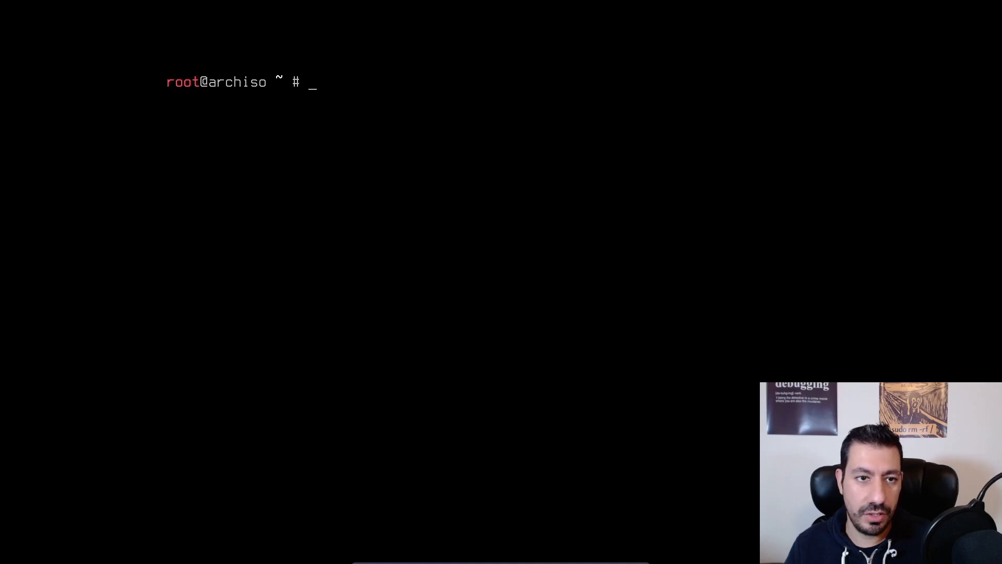
- List disks with fdisk -l and mount /dev/sda1 at /mnt
text(fi)
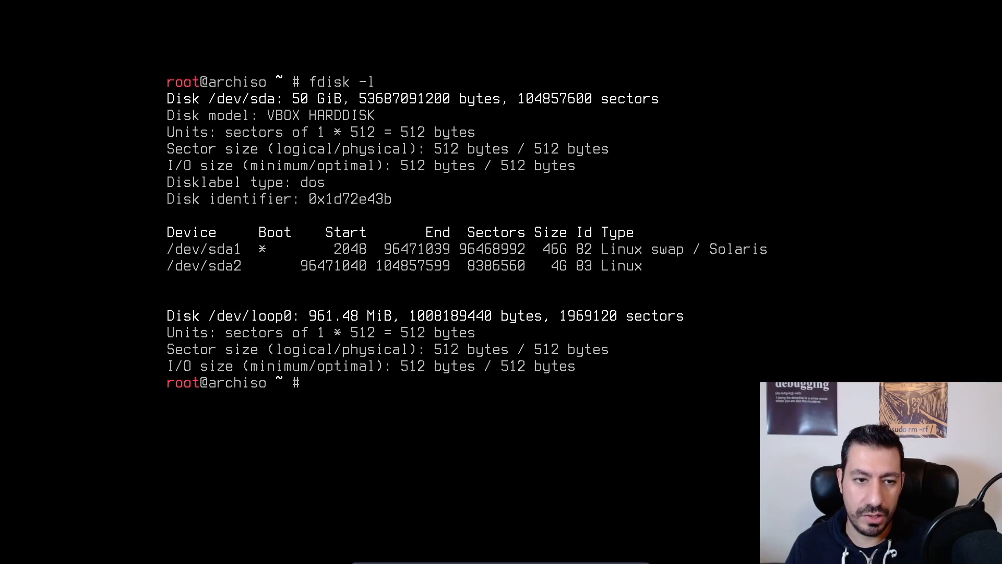
text(moun)
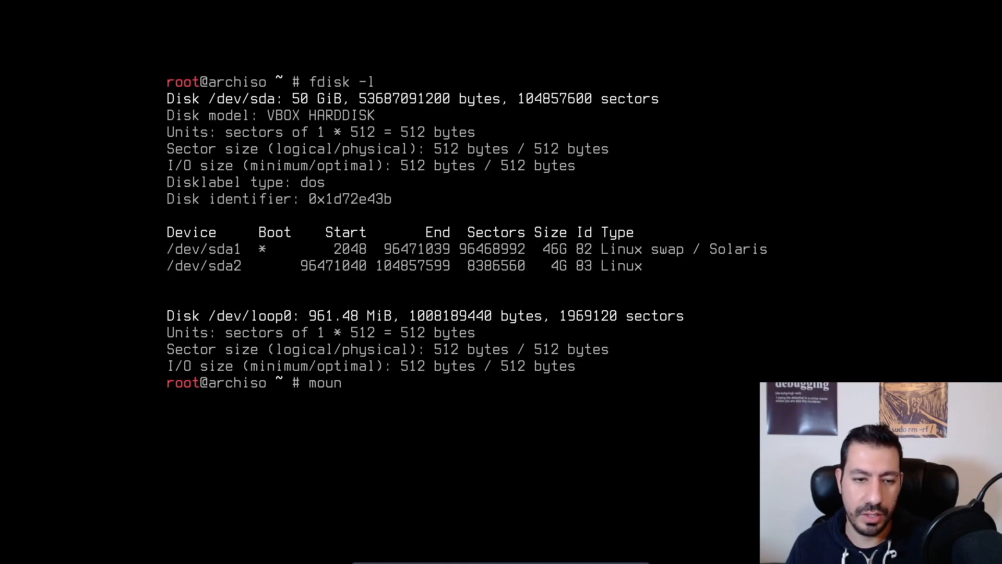
text(t /dev/)
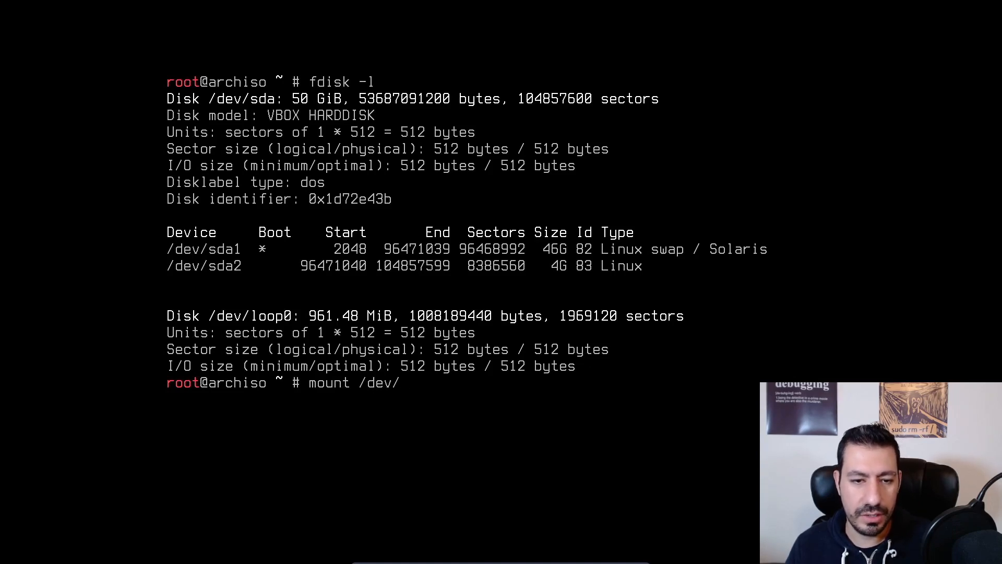
text(sda1 /mnt)
text(ls /mnt)
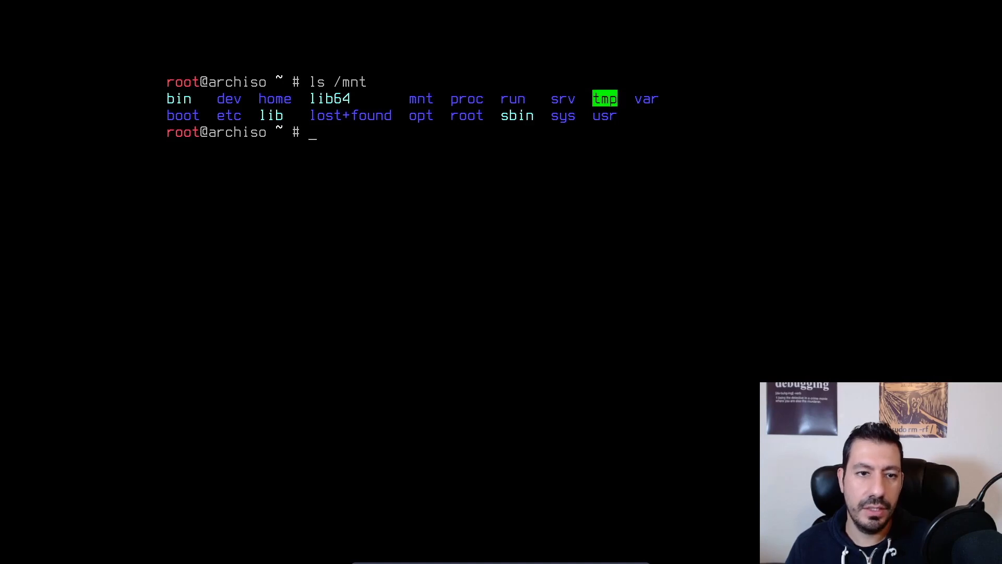
- Install networkmanager into /mnt with pacstrap -K, then reboot into the installed system
text(pacstrap -K)
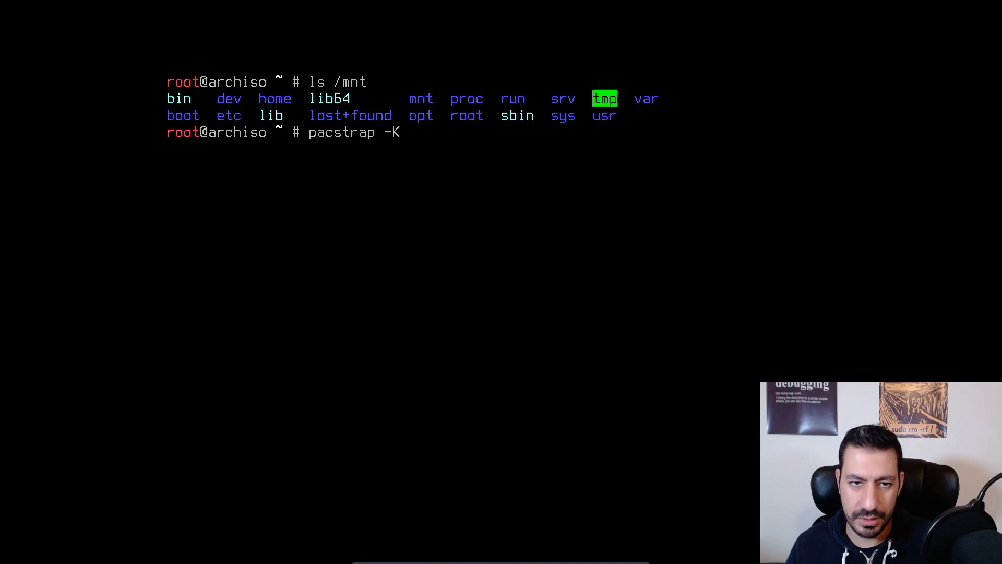
text(/mnt/)
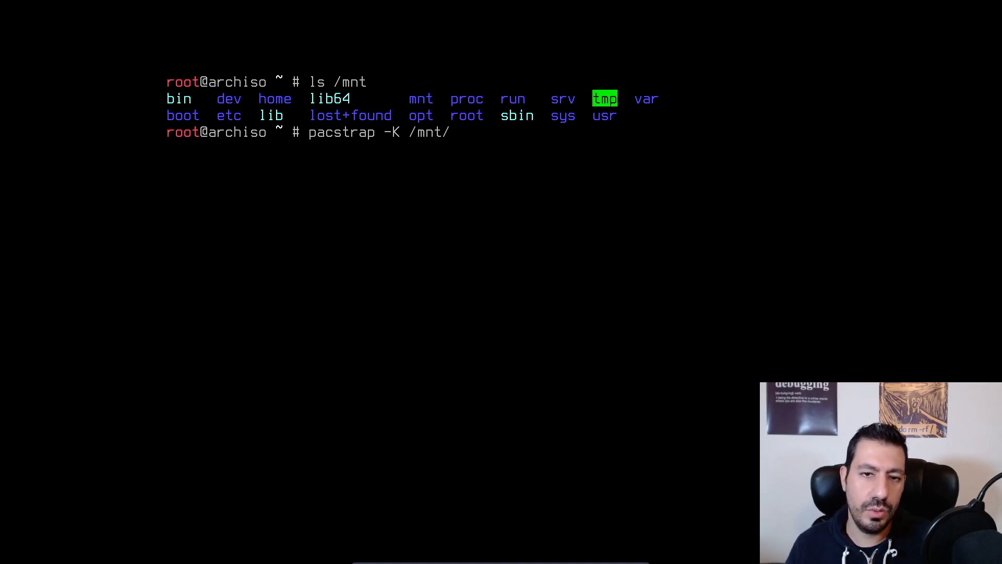
text(networkma)
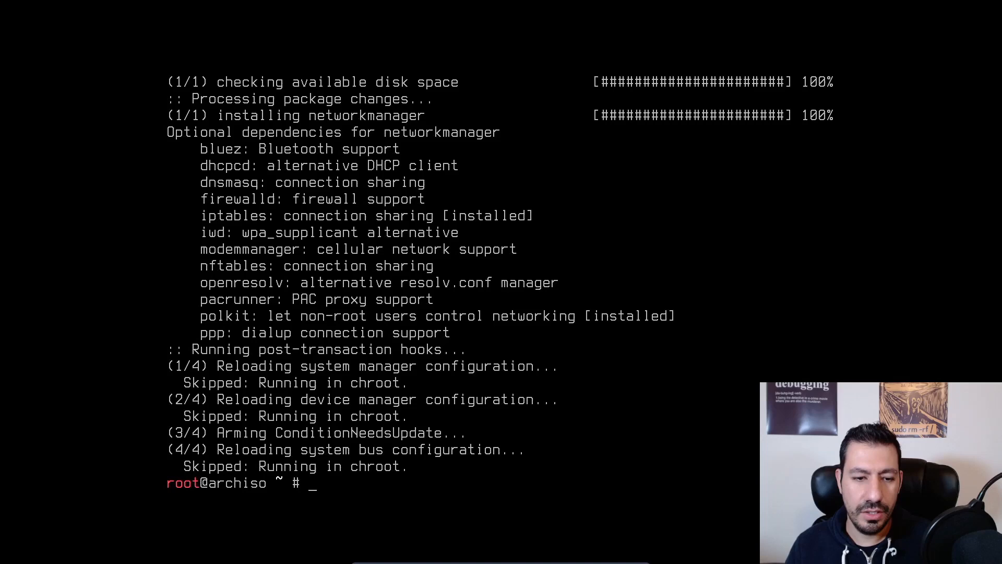
text(rebo)
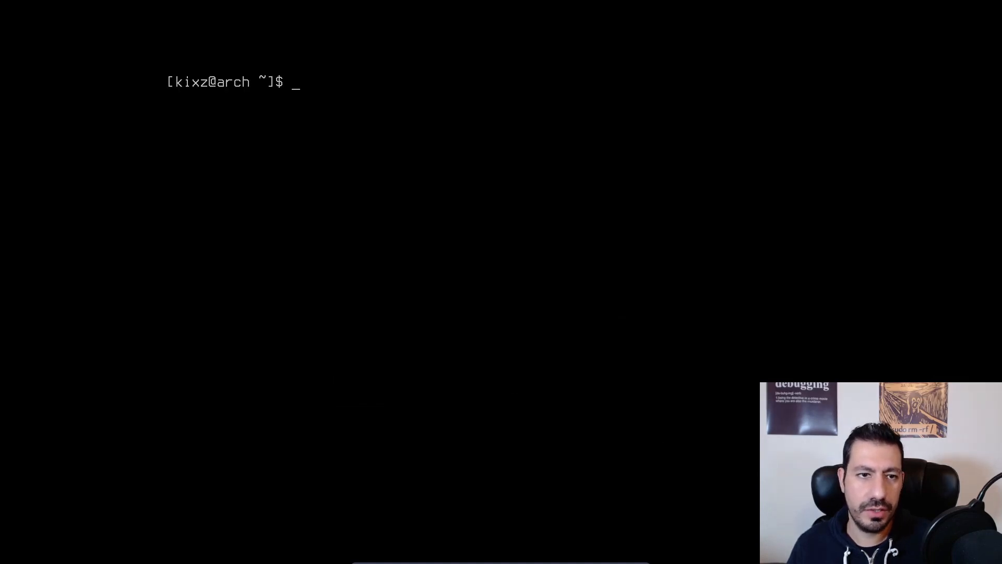
- Retry ping google.com, then run sudo systemctl start NetworkManager with the password
text(ping google.com)
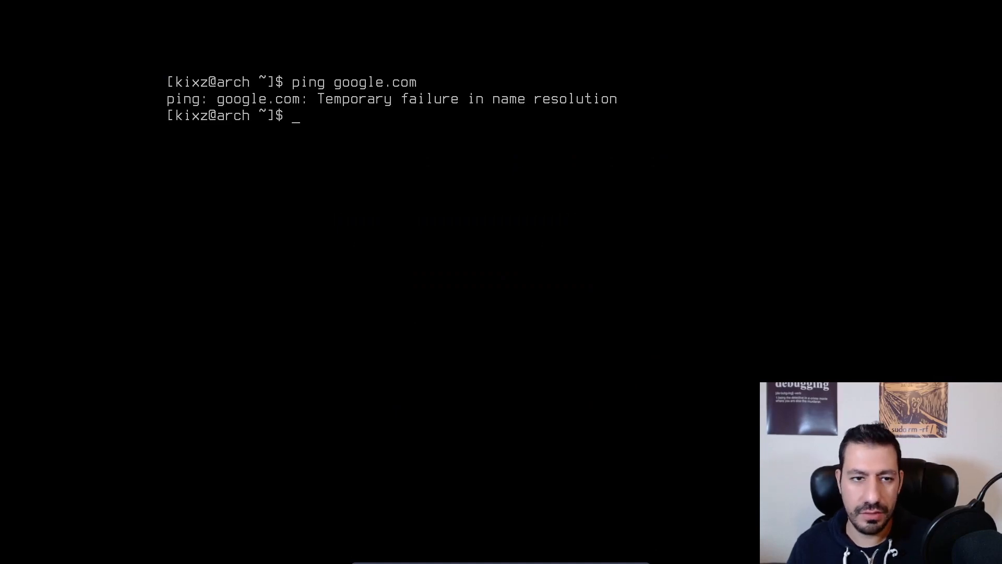
text(sudo system)
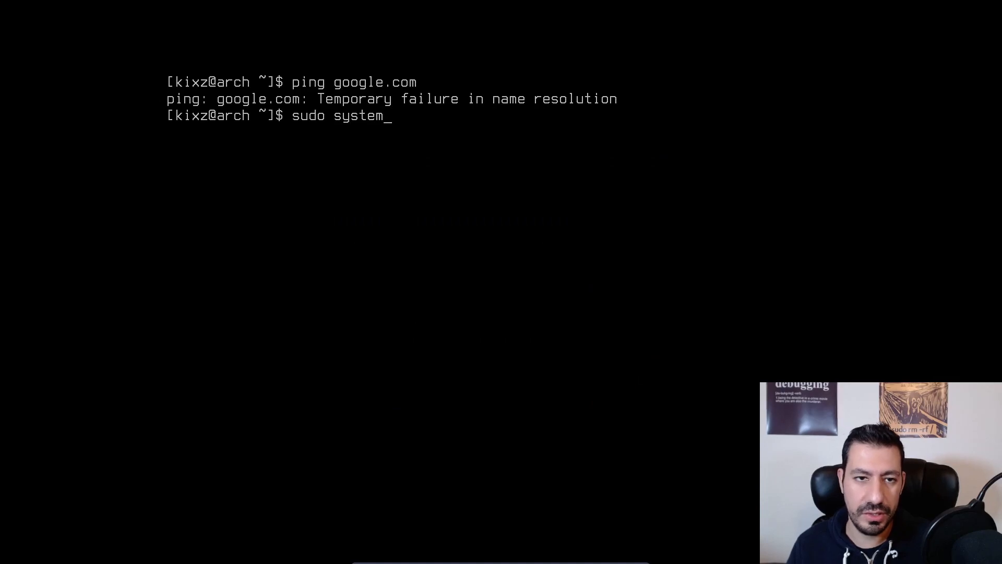
text(ctl)
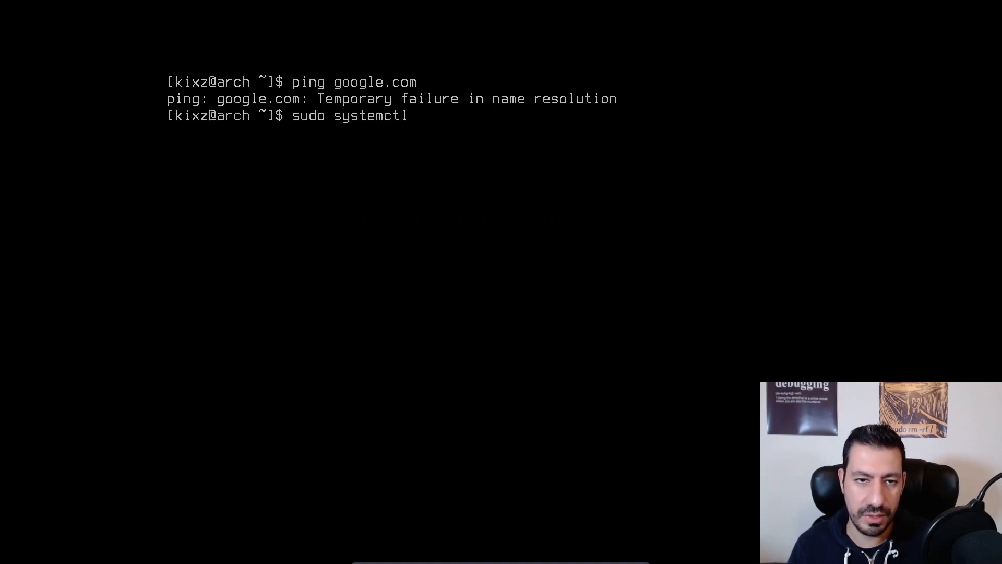
text(start Ne)
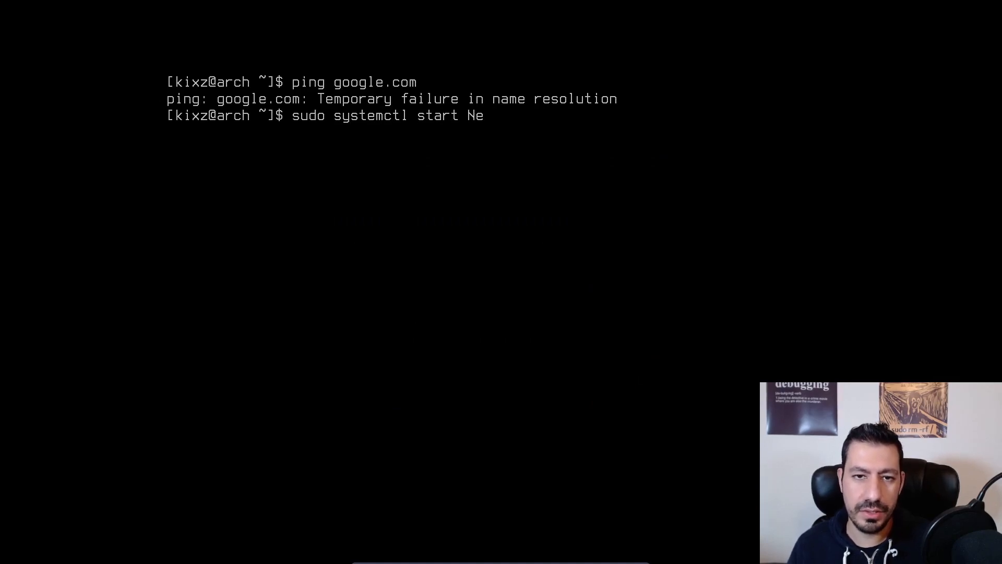
text(tworkManager)
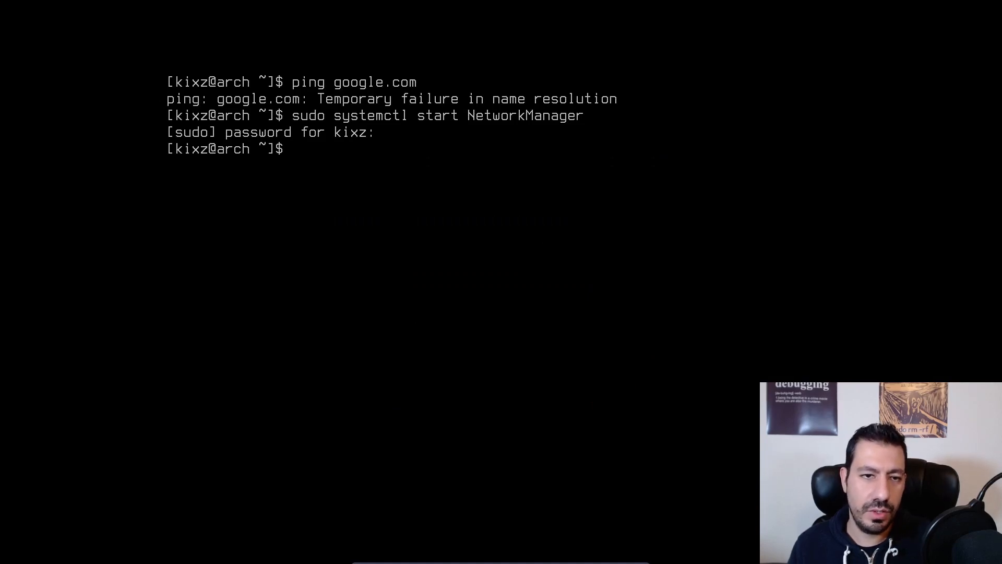
- Run sudo systemctl enable NetworkManager so it starts at every boot
text(sudo)
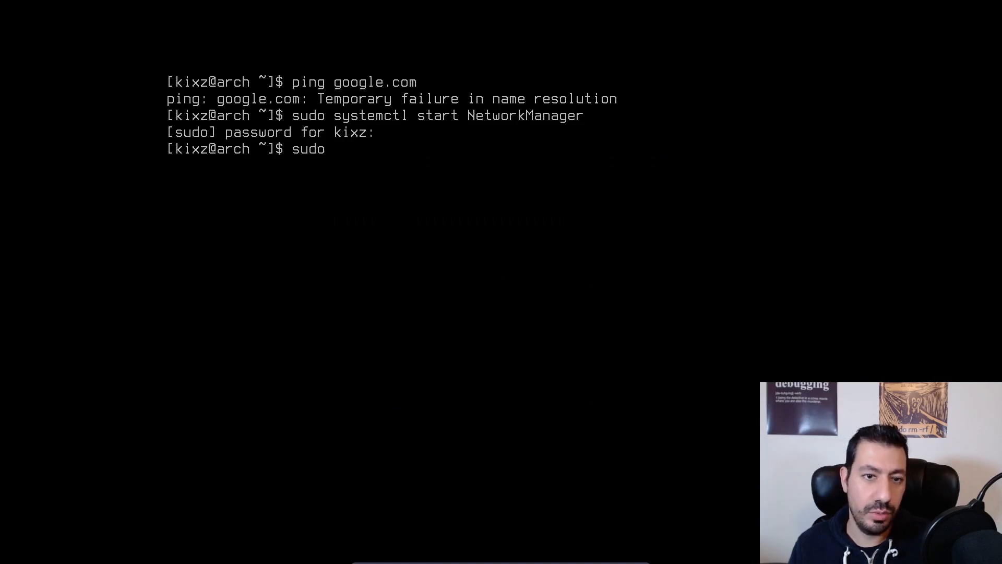
text(systemctl enable)
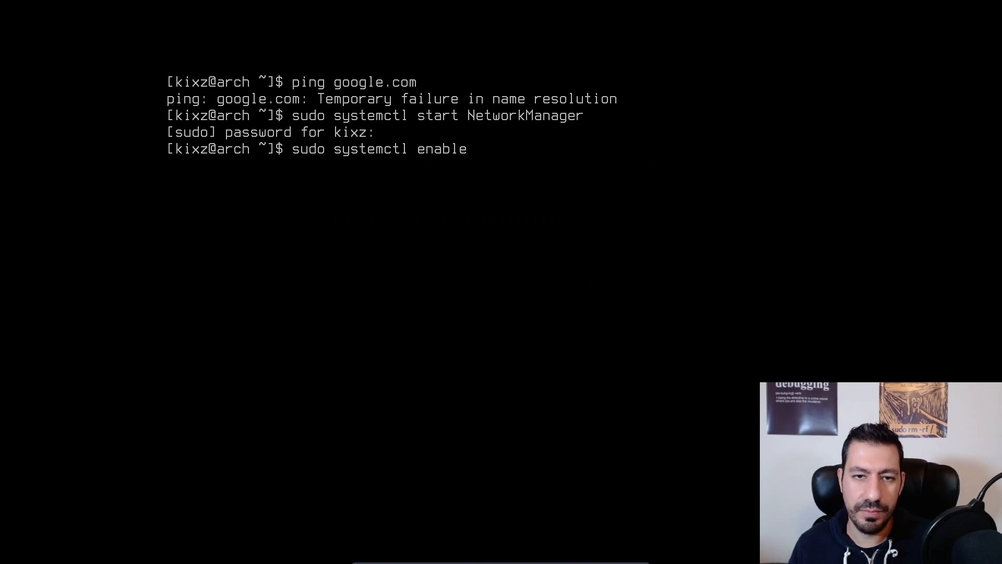
text(NetworkManager)
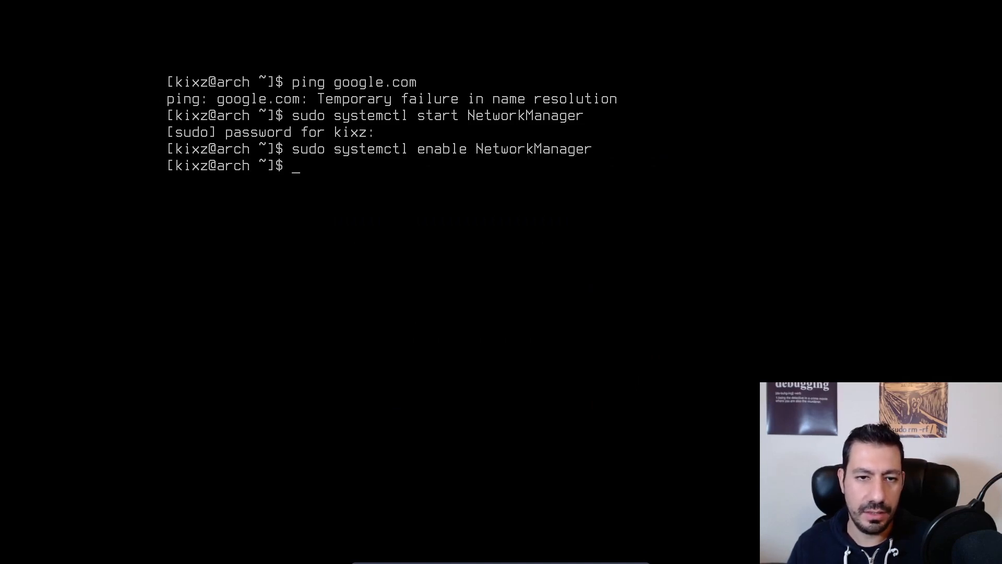
text(sudo systemctl enab_NetworkManager)
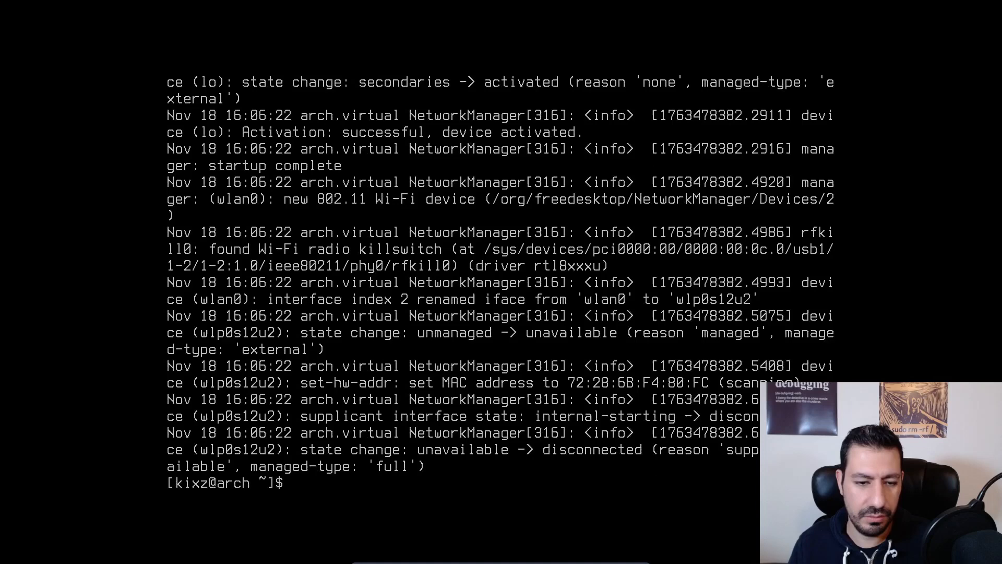
- Check sudo systemctl status NetworkManager | more shows active, quit, and cancel a test ping
text(sudo systemctl status NetworkManager | m)
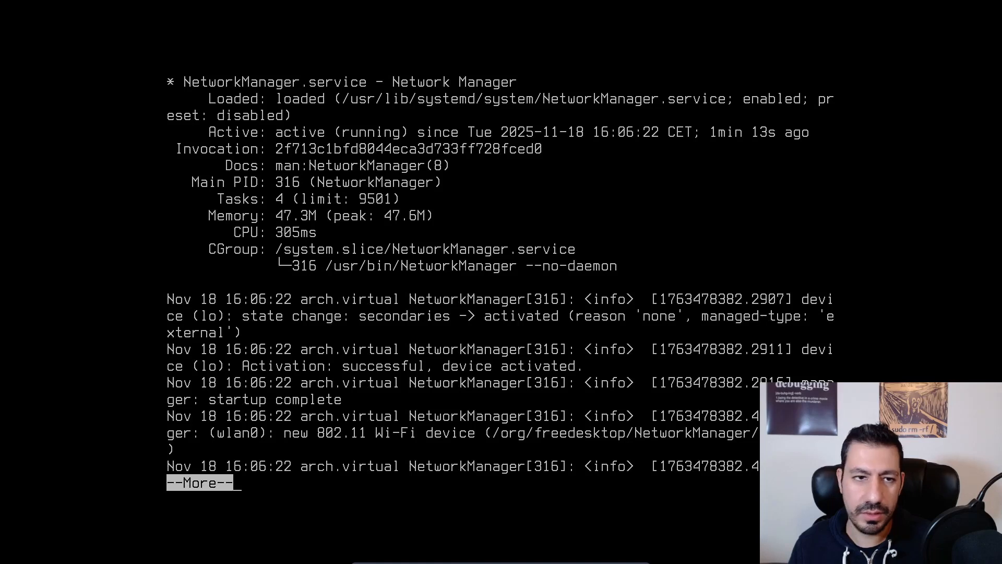
key(q)
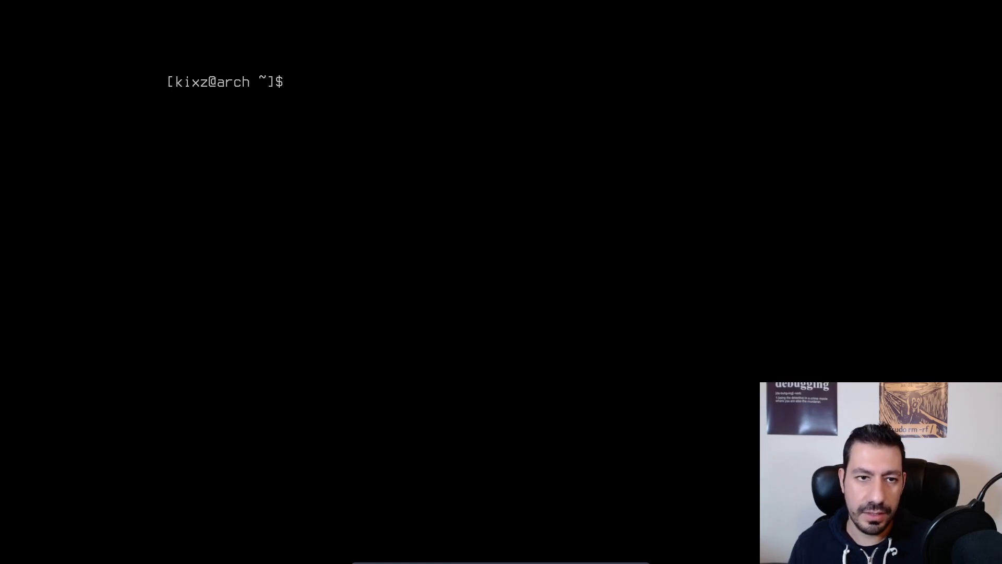
text(ping google.com)
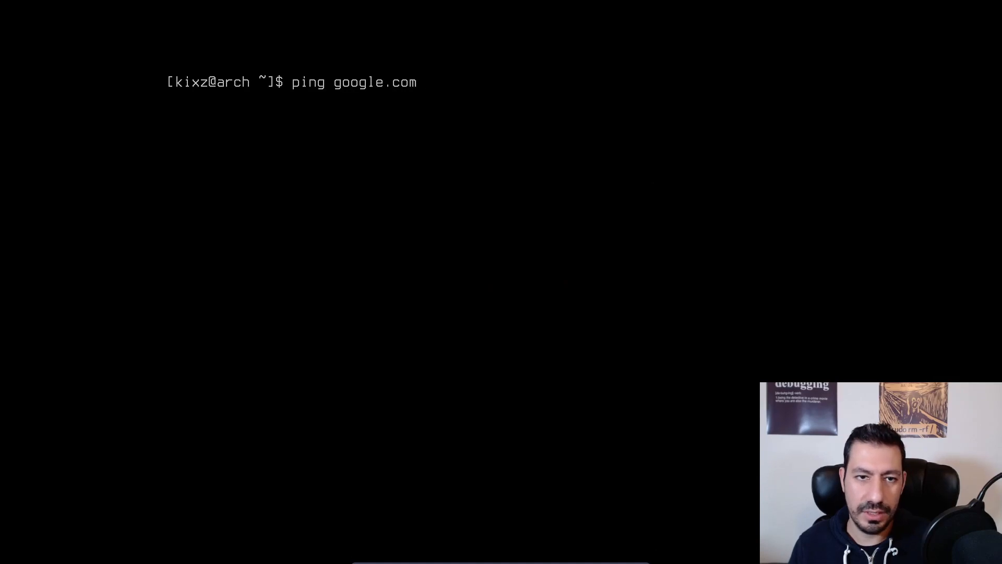
key(ctrl+c)
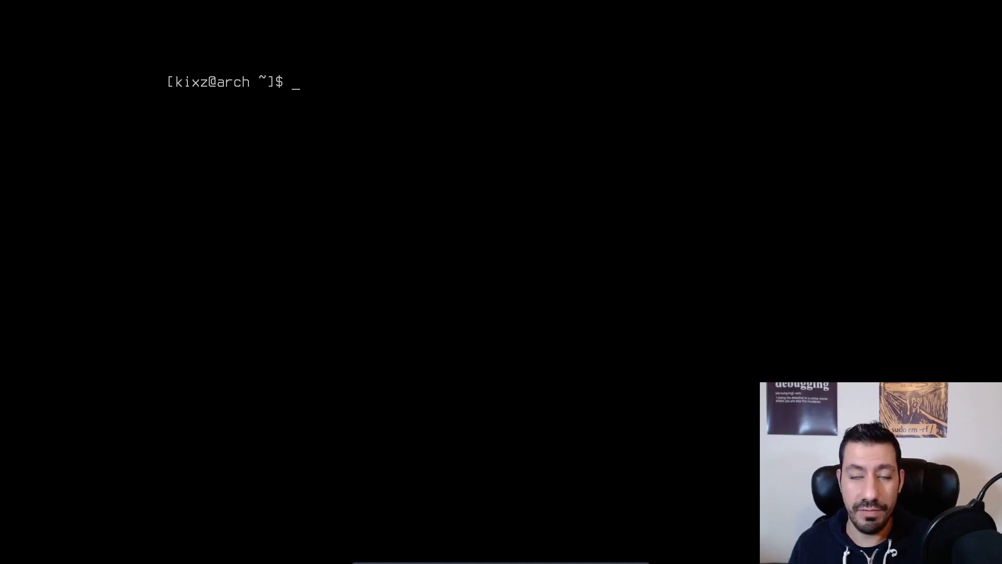
- Activate the Wi-Fi connection in nmtui and confirm ping google.com gets replies
text(nm)
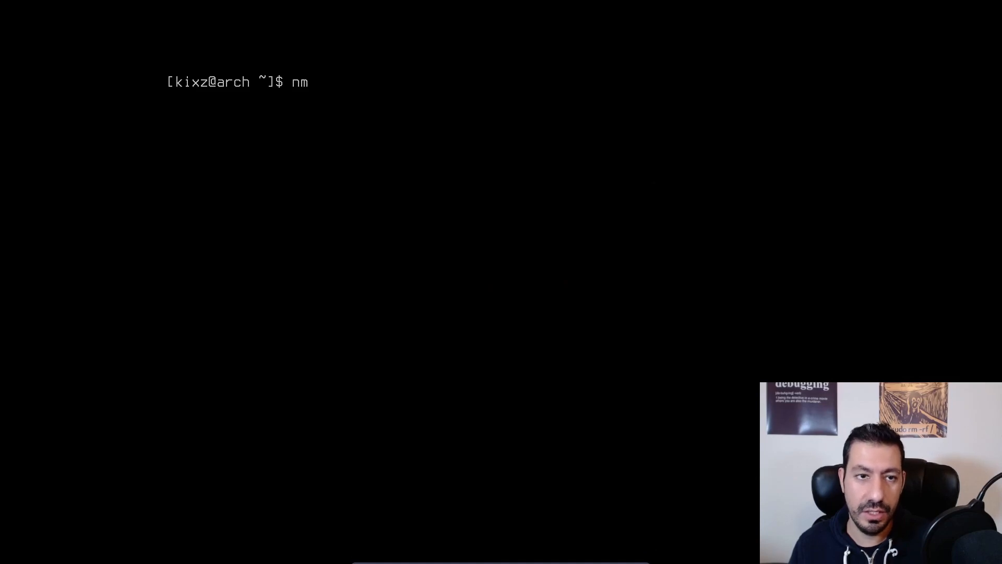
text(tui)
text(ping google.com)
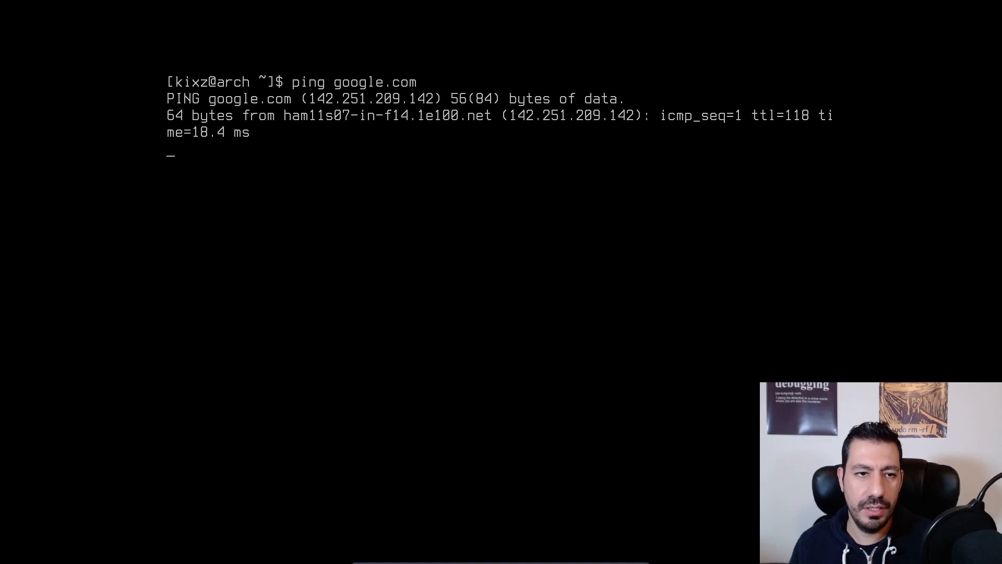
key(ctrl+c)
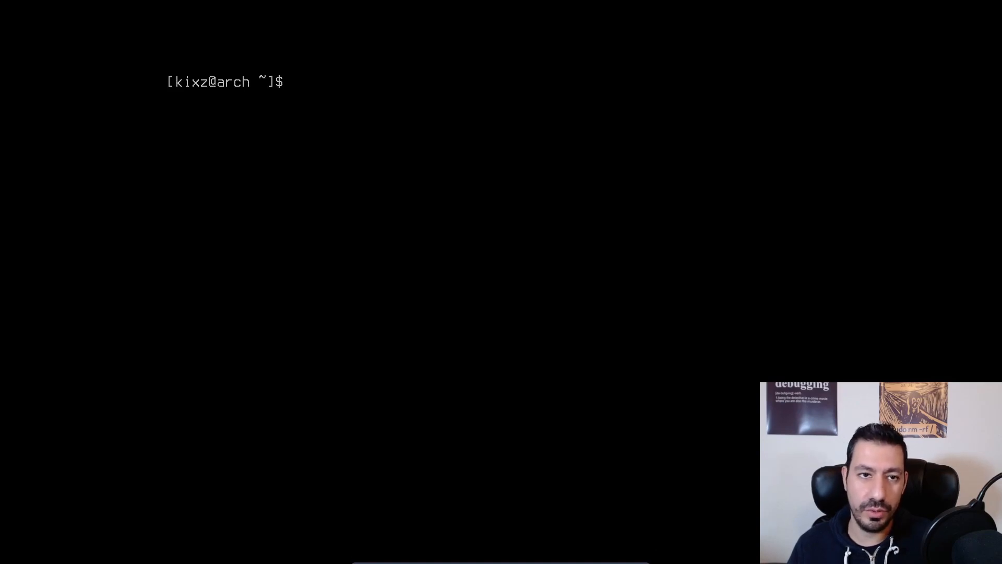
text(ip)
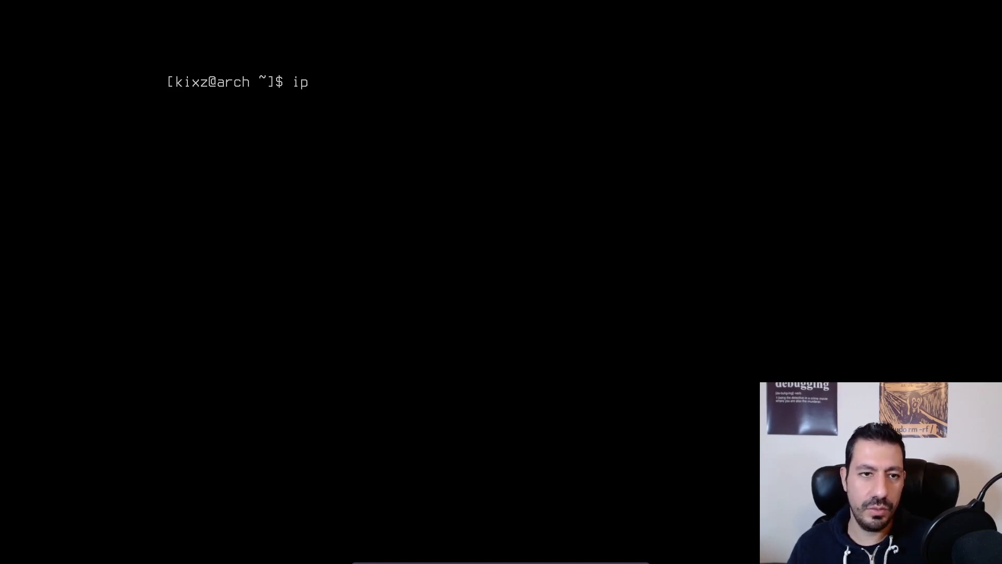
text(addr)
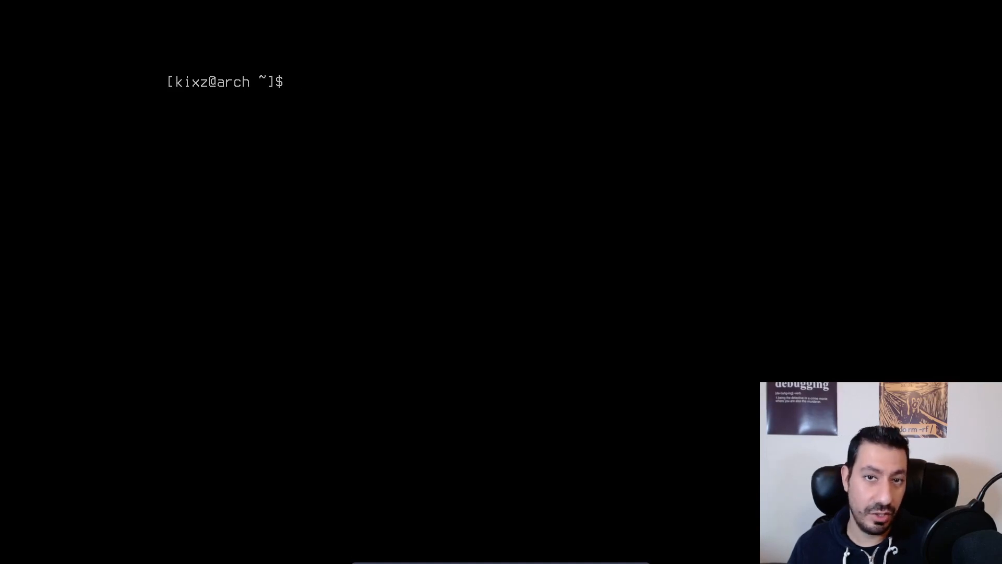
- Load the wireless driver with sudo modprobe iwlwifi as a fallback fix
text(sudo)
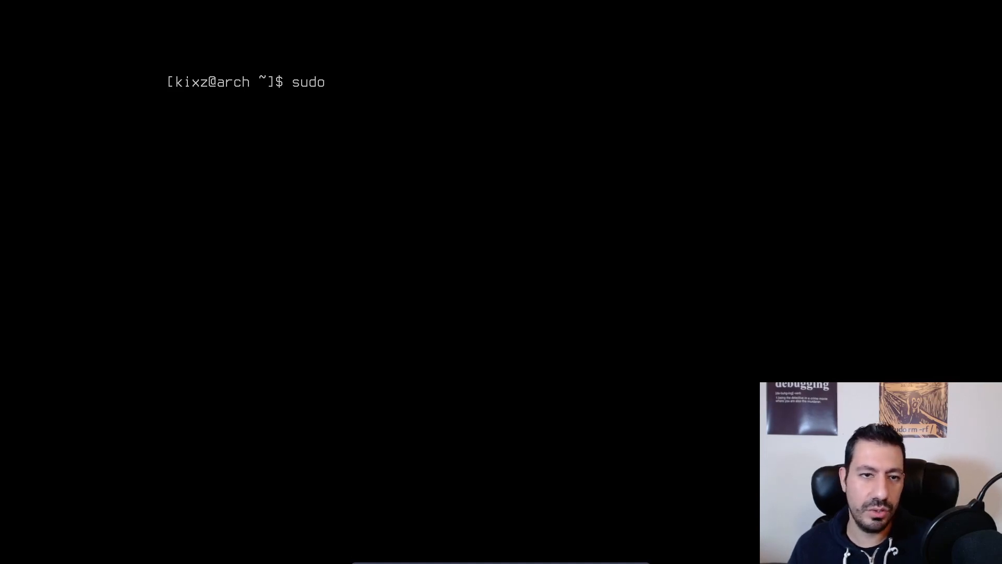
text(mo)
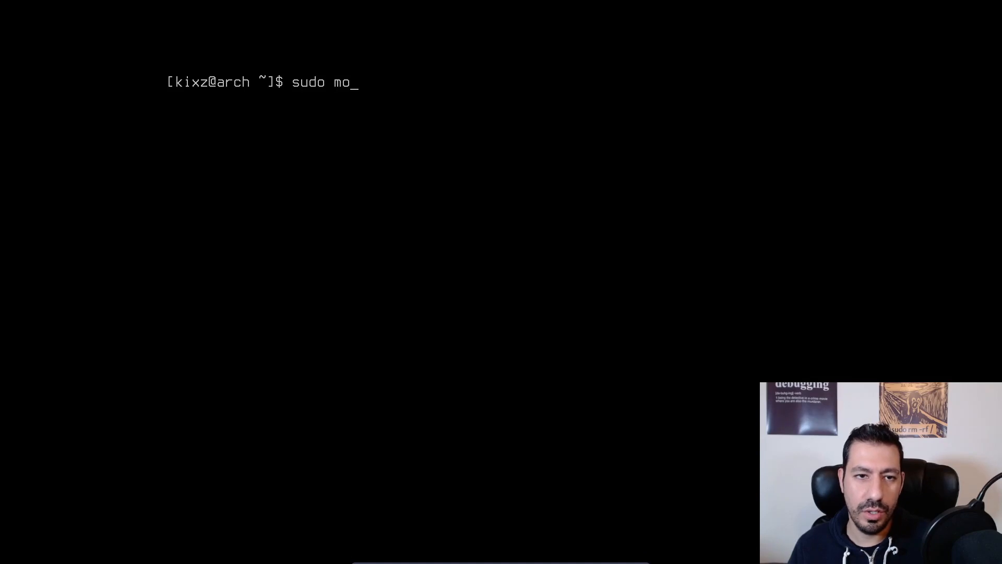
text(dprobe)
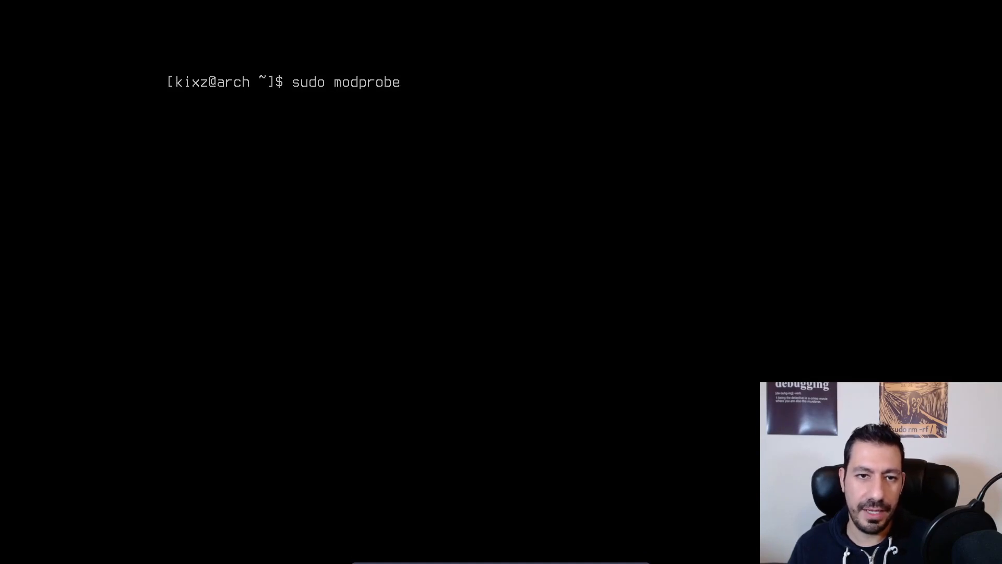
text(iwlwifi)
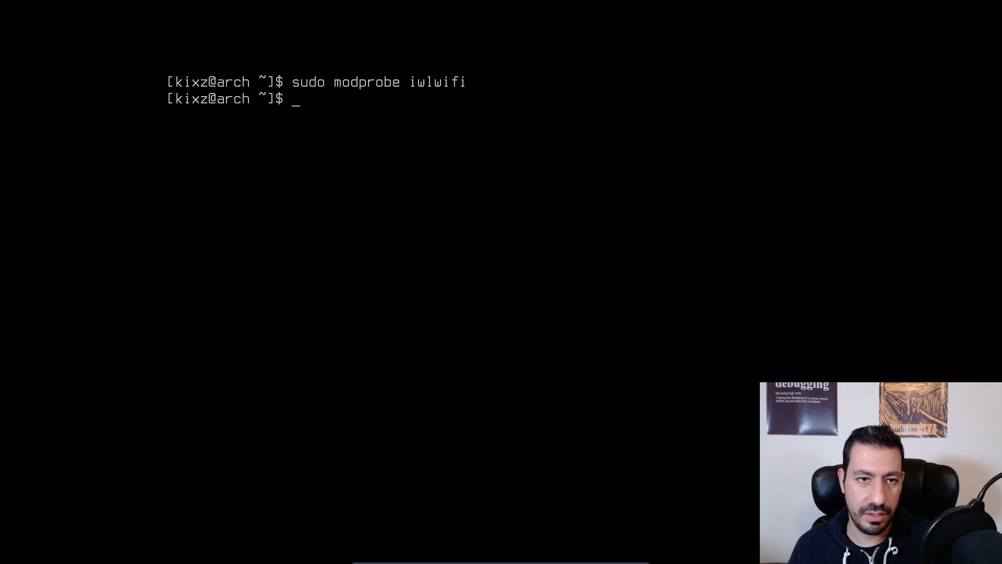
text(su)
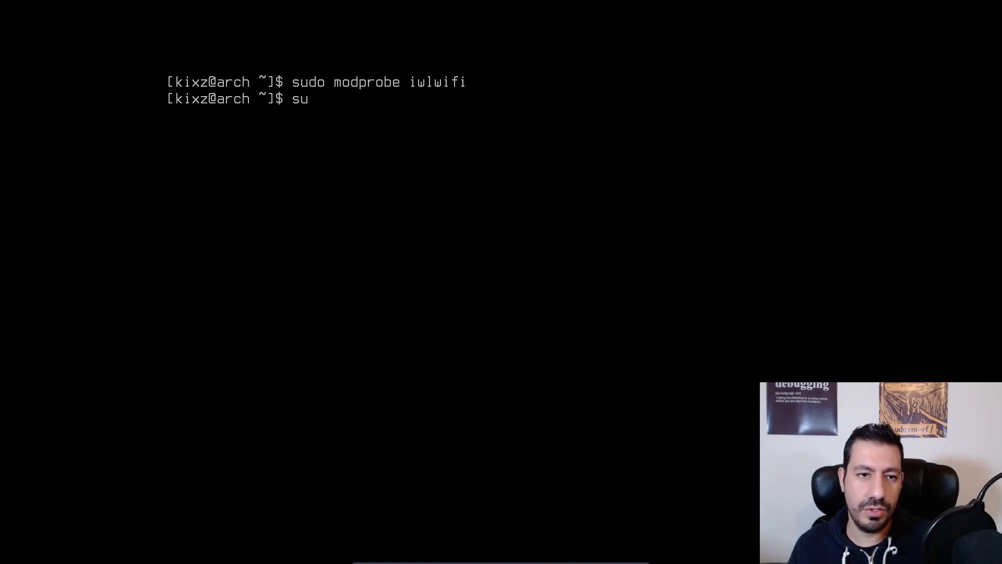